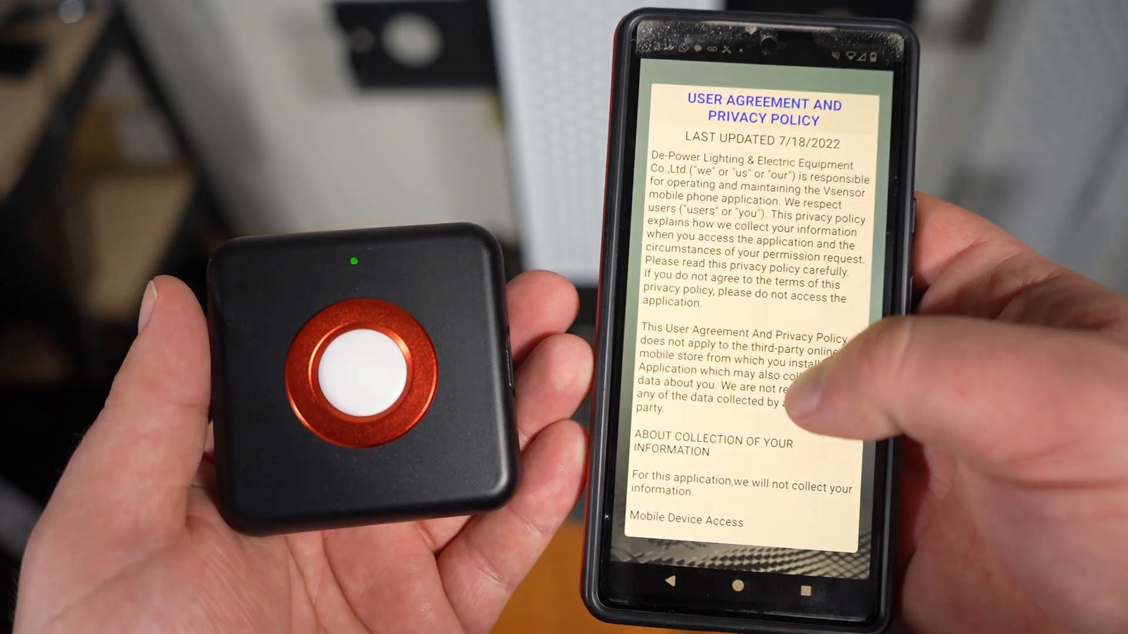
- Permanently dismiss the privacy agreement and start the 660nm and 850nm test for live readings
scroll(down, 3)
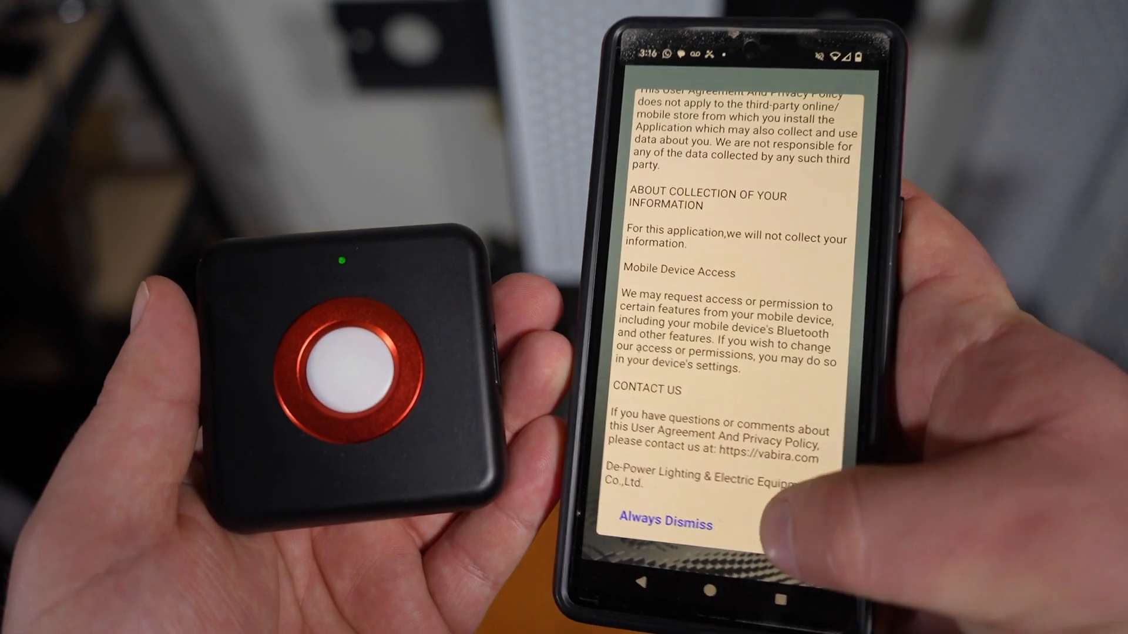
click(664, 521)
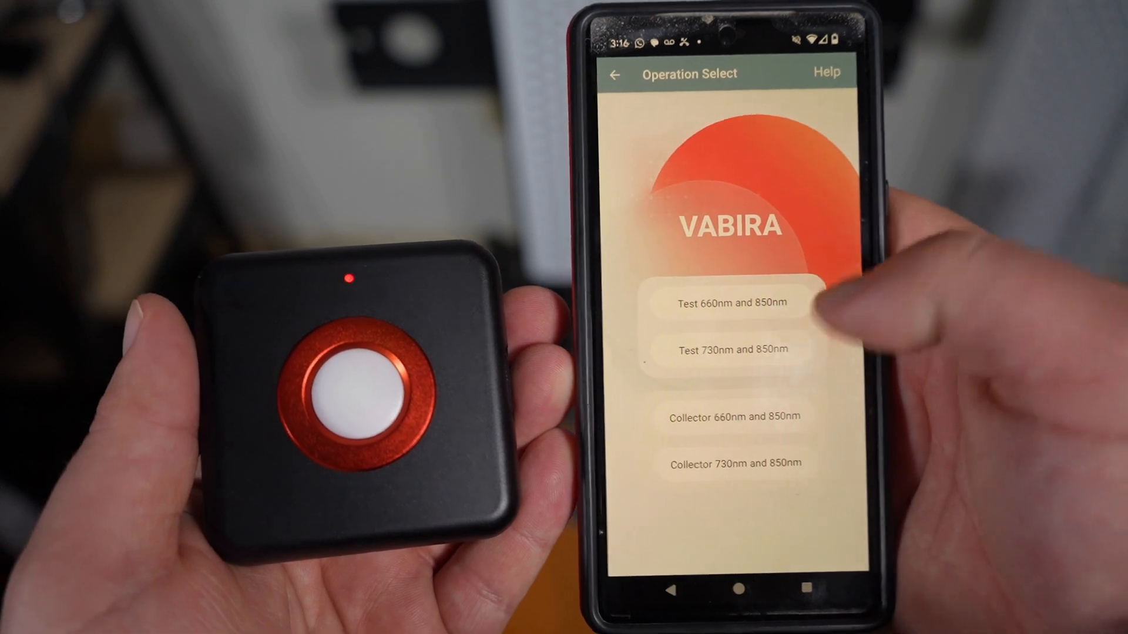
click(731, 303)
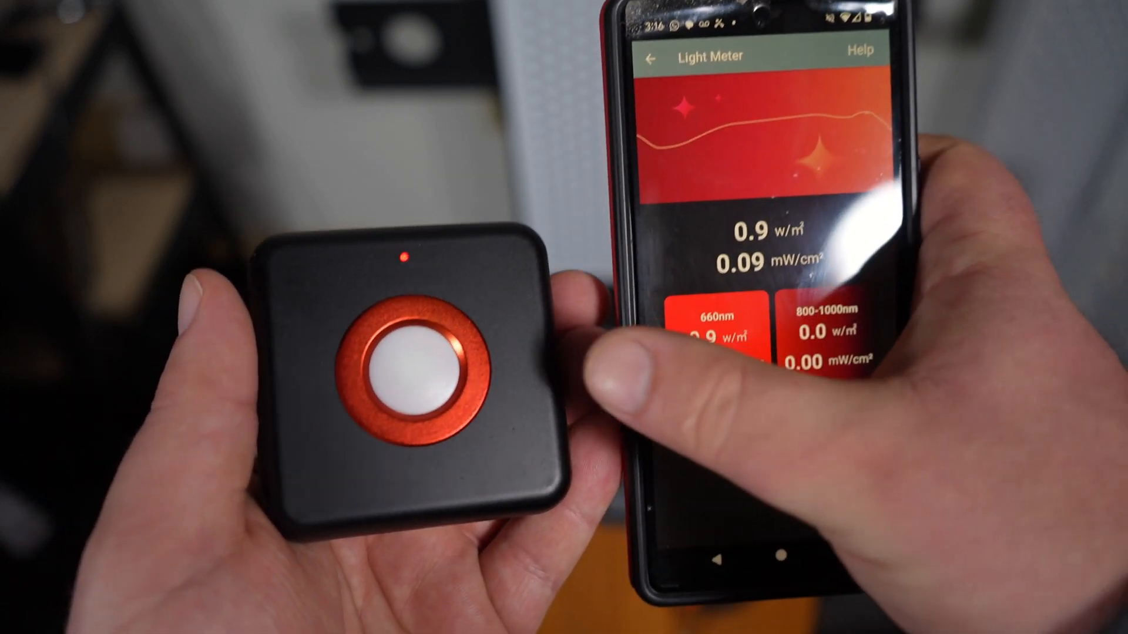